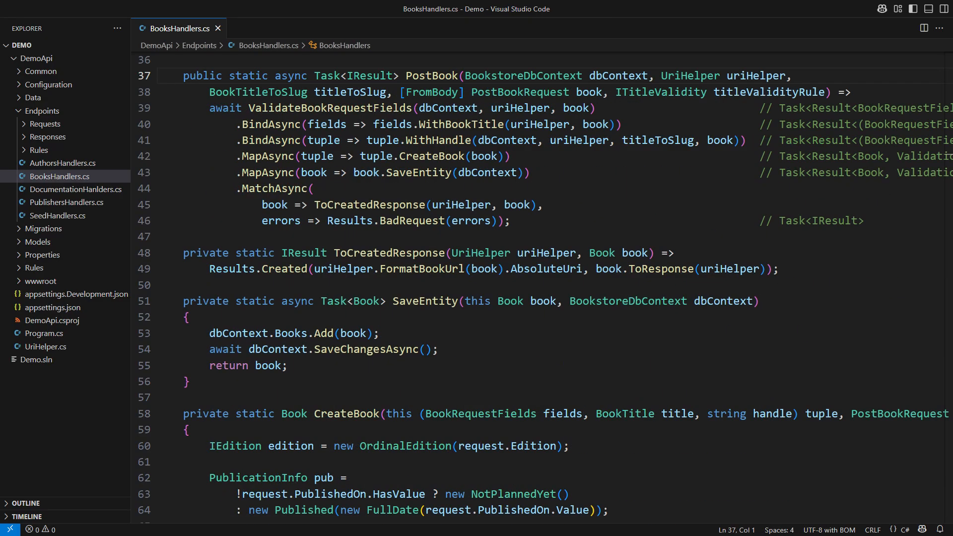
Step: Revert PostBook from the BindAsync/MapAsync chain to imperative step-by-step validation checks
{"action": "left_click", "coordinate": [158, 75]}
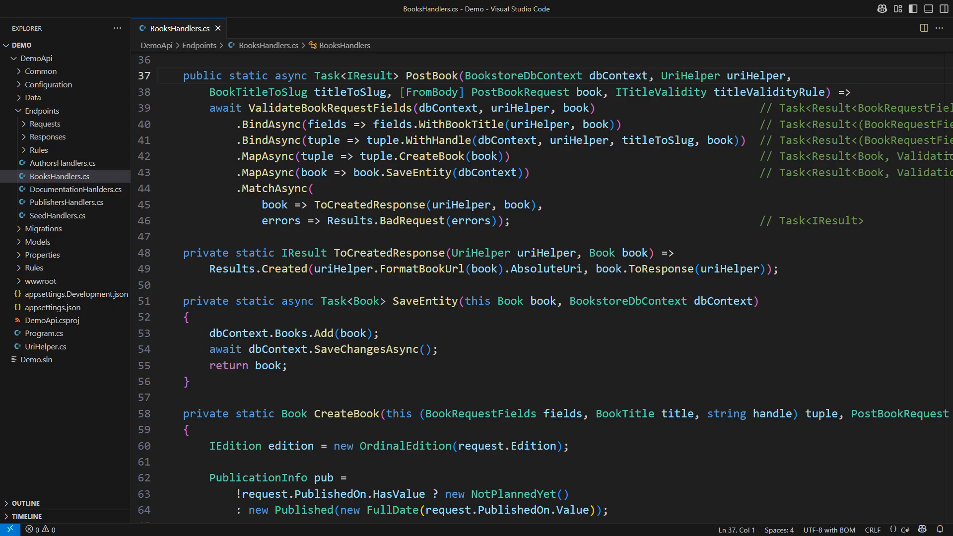
{"action": "left_click", "coordinate": [158, 76]}
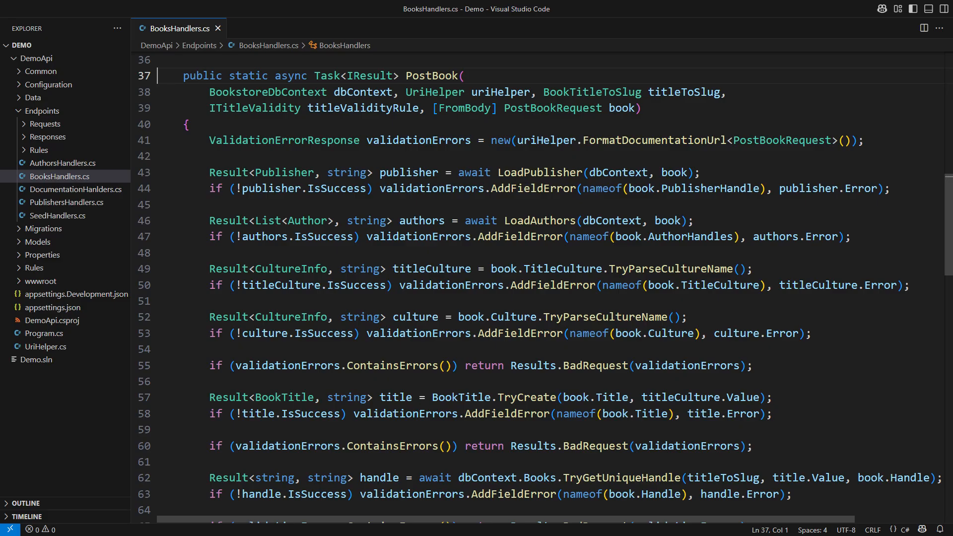
Step: Scroll down through PostBook and back up to review its validation code
{"action": "scroll", "scroll_direction": "down", "scroll_amount": 3}
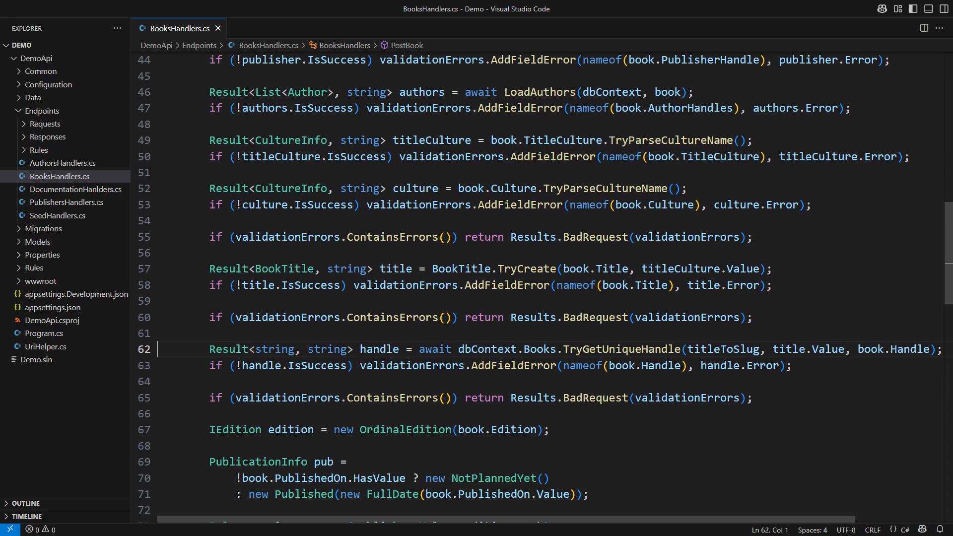
{"action": "scroll", "scroll_direction": "down", "scroll_amount": 3}
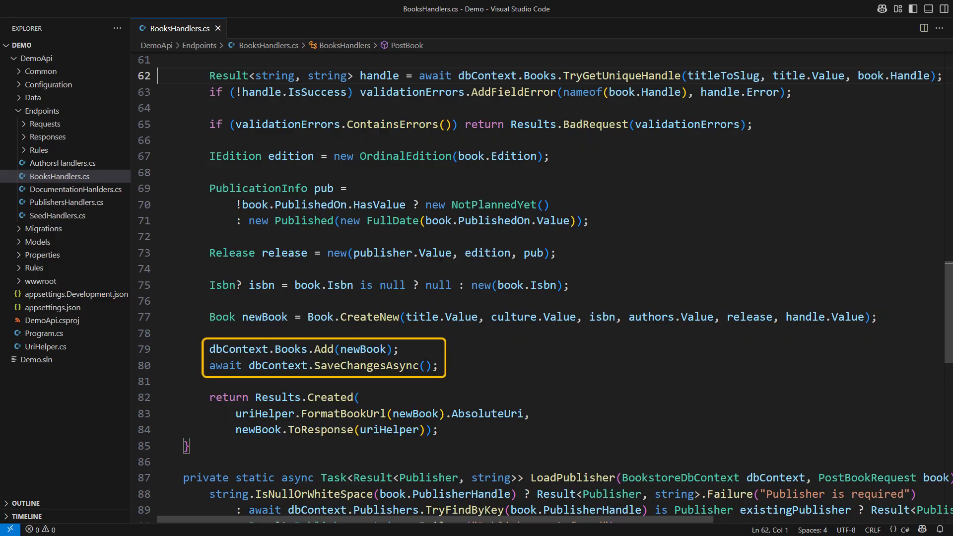
{"action": "scroll", "scroll_direction": "up", "scroll_amount": 3}
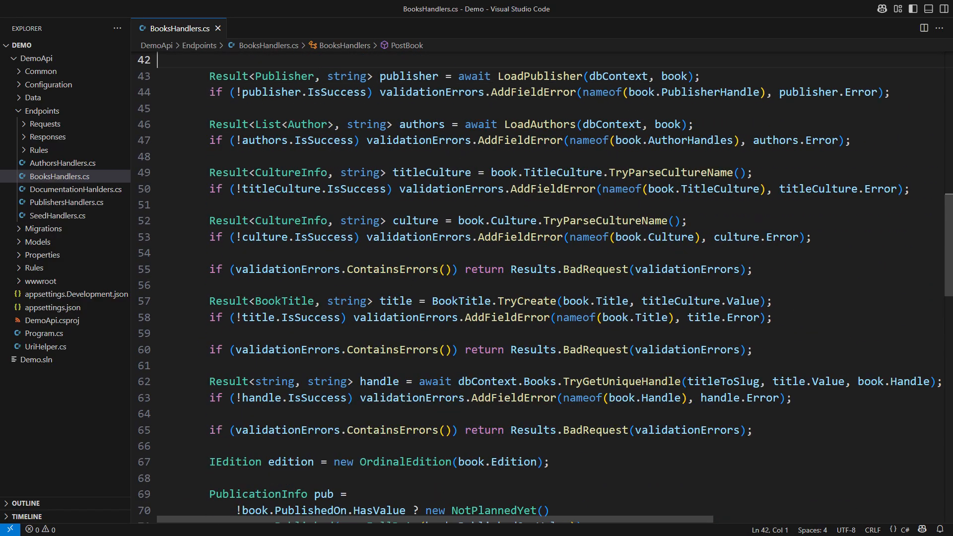
{"action": "scroll", "scroll_direction": "up", "scroll_amount": 3}
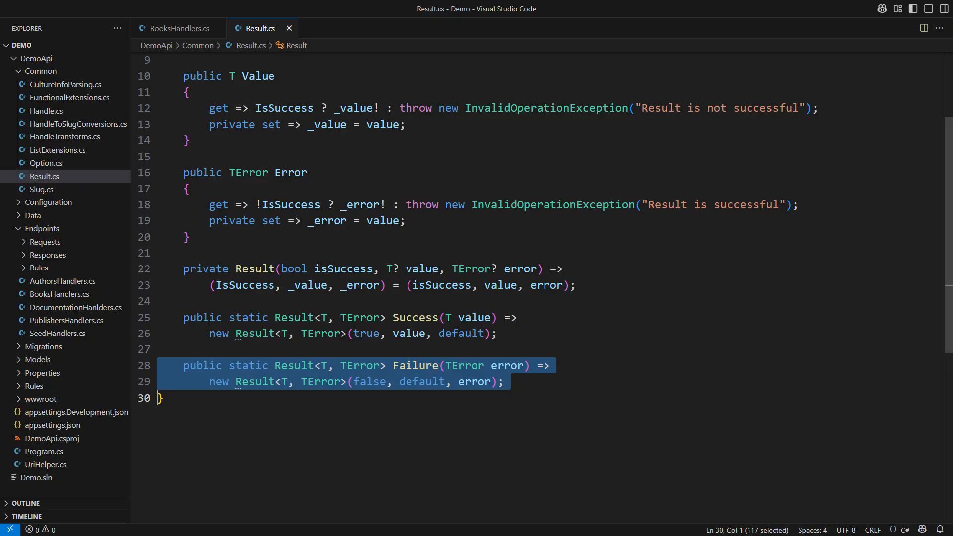
Step: Switch back to BooksHandlers.cs to view PostBook's repeated ContainsErrors checks
{"action": "left_click", "coordinate": [179, 28]}
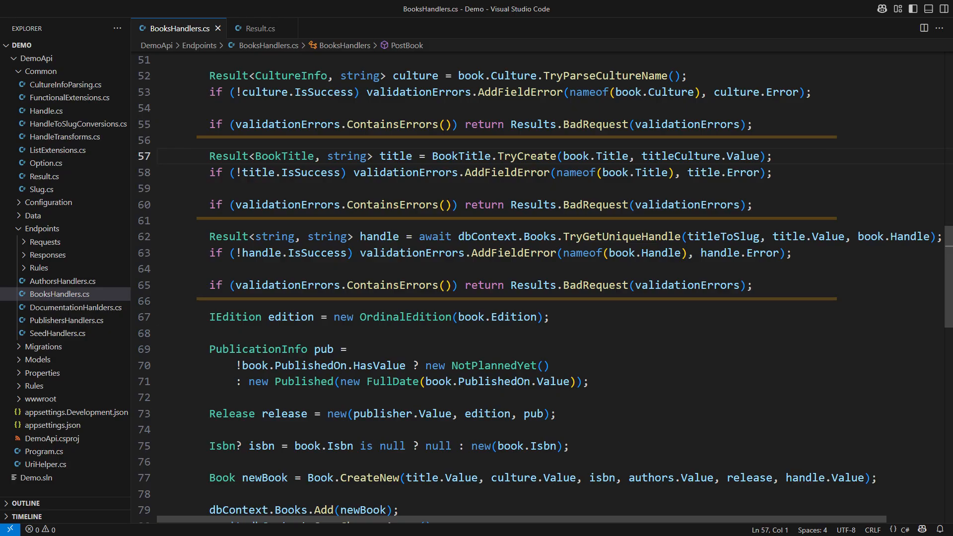
Step: Add FunctionalResult.cs to Common with a public static FunctionalResult class in DemoApi.Common
{"action": "left_click", "coordinate": [260, 28]}
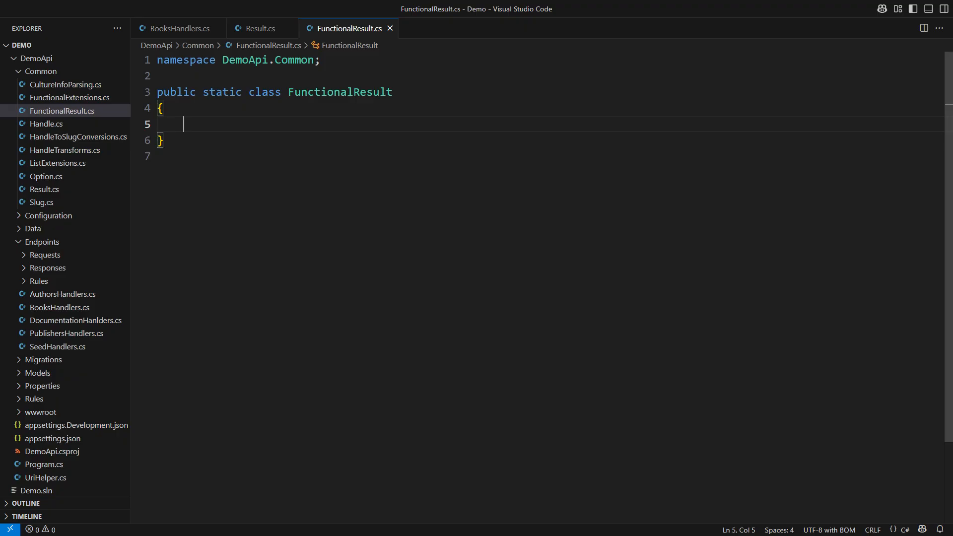
Step: Declare Test<T1, T2, TError> on Result<T1, TError> with a Func<T1, T2> map parameter
{"action": "type", "text": "public static void Test<T, TError>(this Result<T, TError> result"}
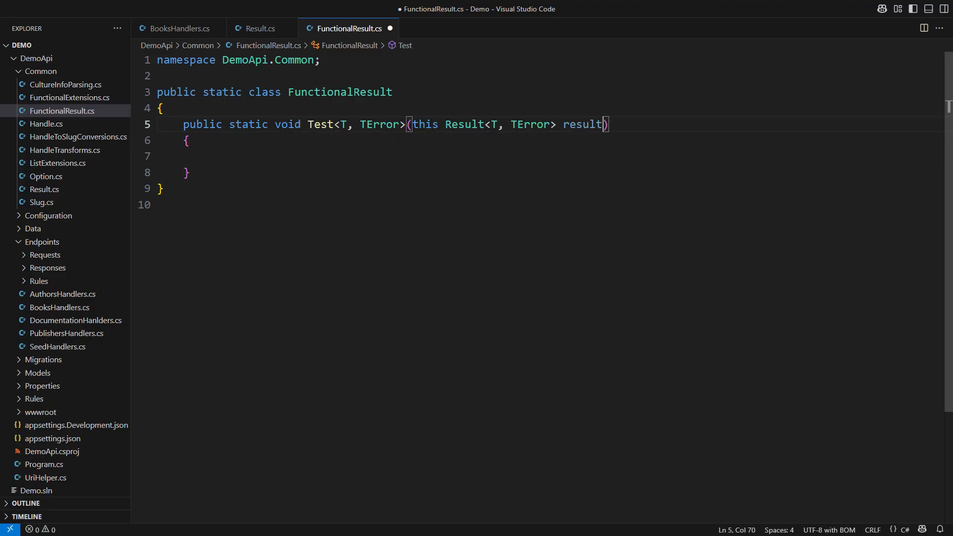
{"action": "type", "text": ", Func<T1, T2> map"}
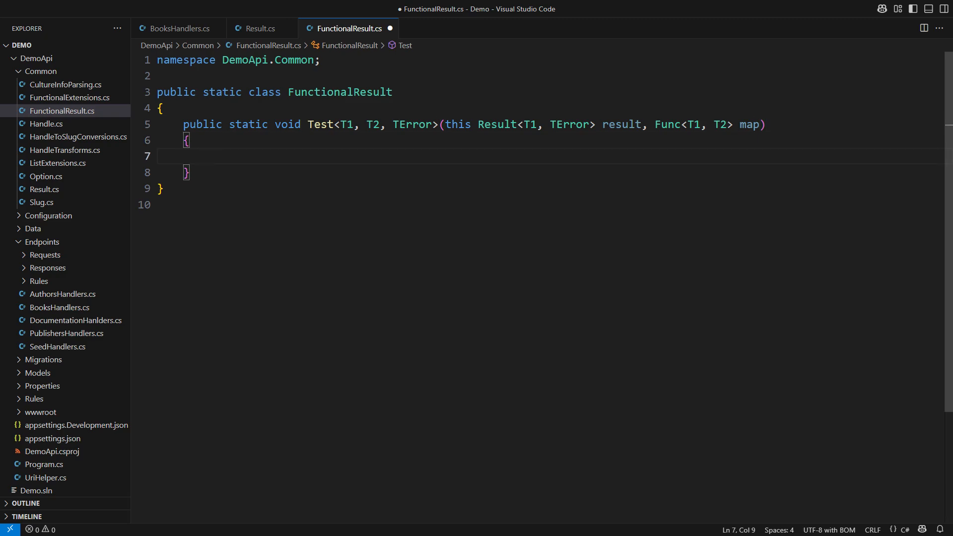
{"action": "type", "text": "if (result.IsSuccess"}
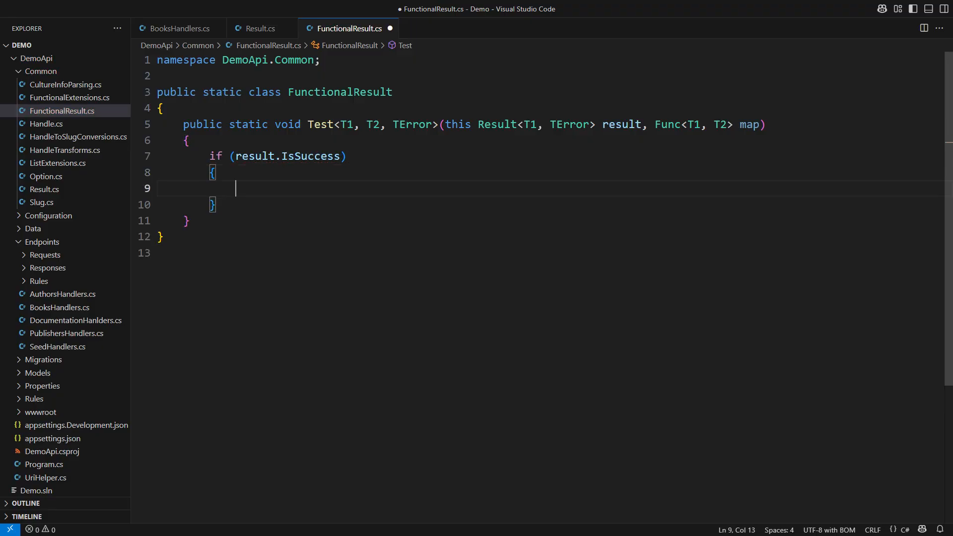
Step: On success return T2 mapped = map(result.Value), with return ???; placeholder, wrapping mapped in Result<T2, TError>
{"action": "type", "text": "T2 ma"}
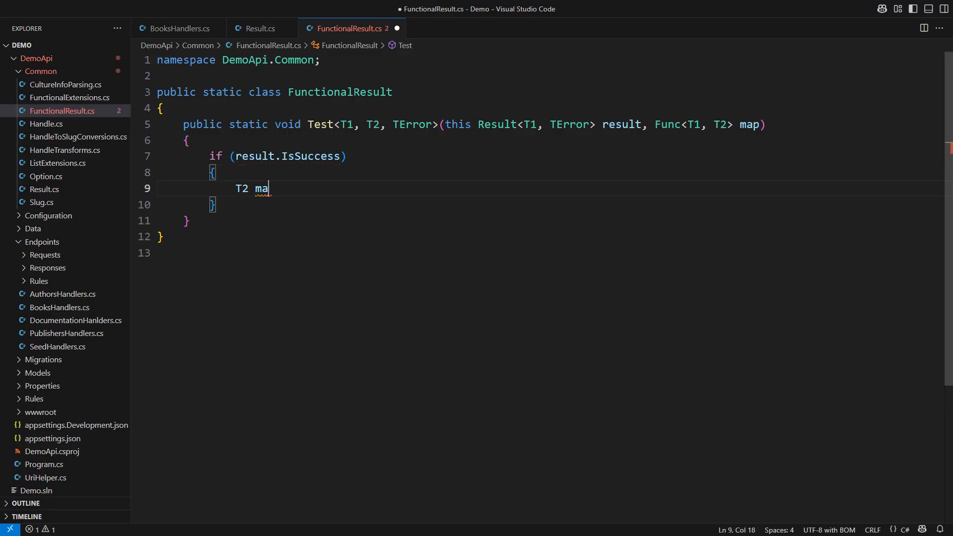
{"action": "type", "text": "pped = map(result.Value);"}
{"action": "type", "text": "// ???"}
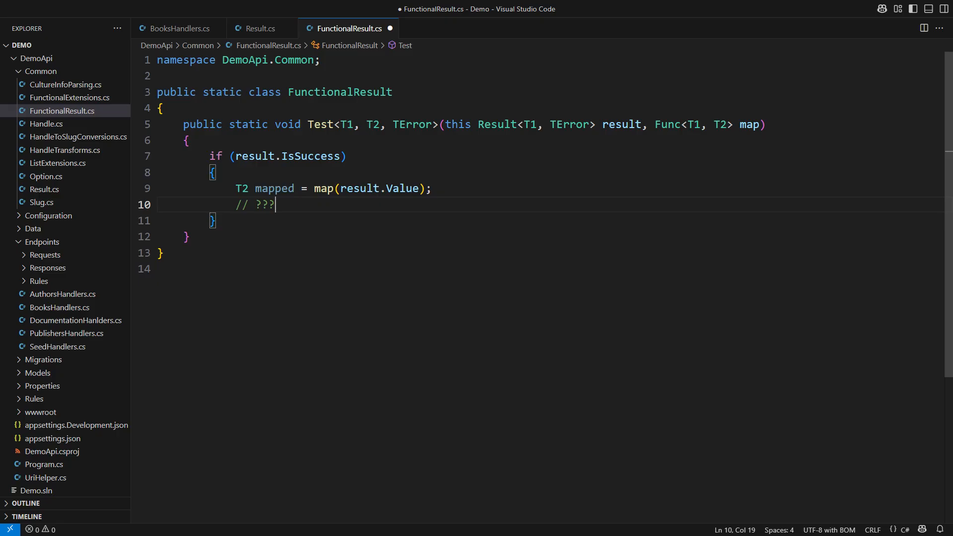
{"action": "type", "text": "return mapped;"}
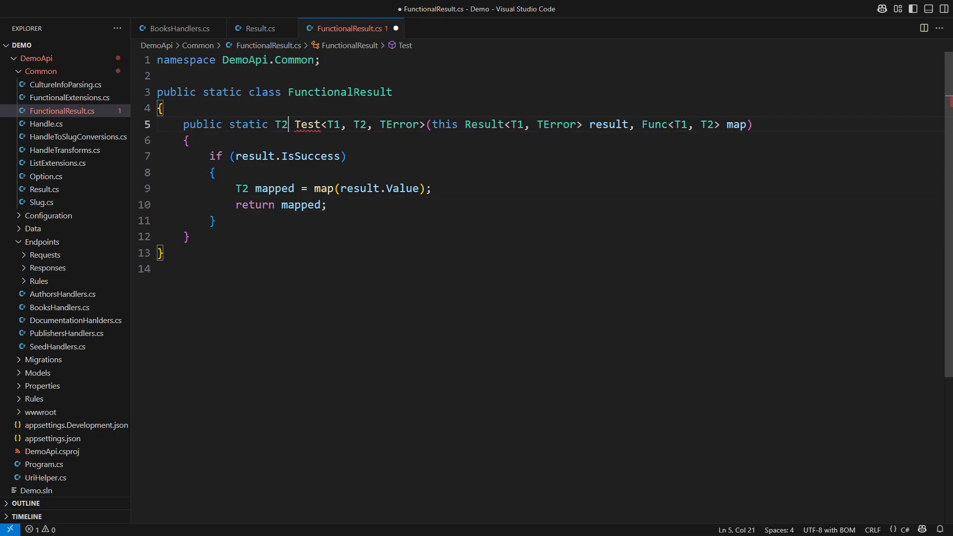
{"action": "key", "text": "Enter"}
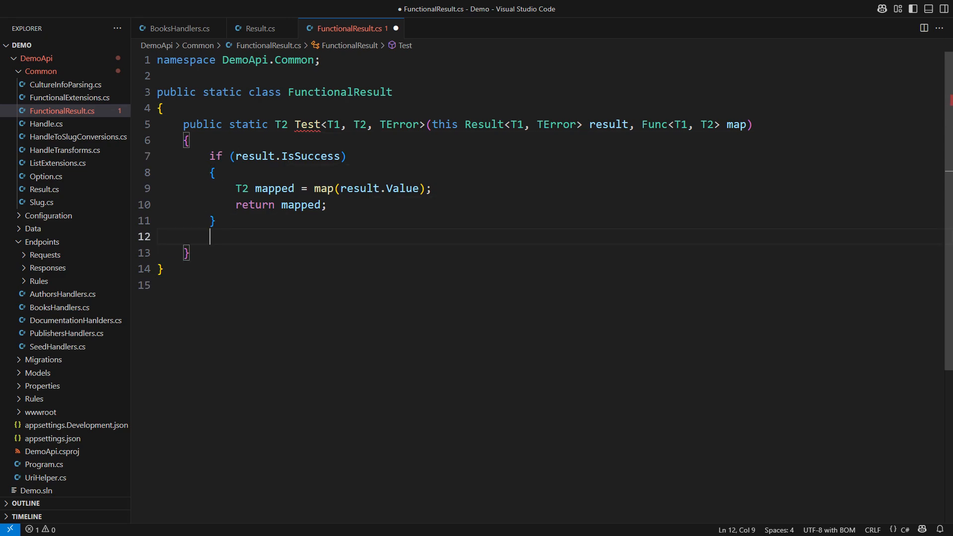
{"action": "type", "text": "return ???;"}
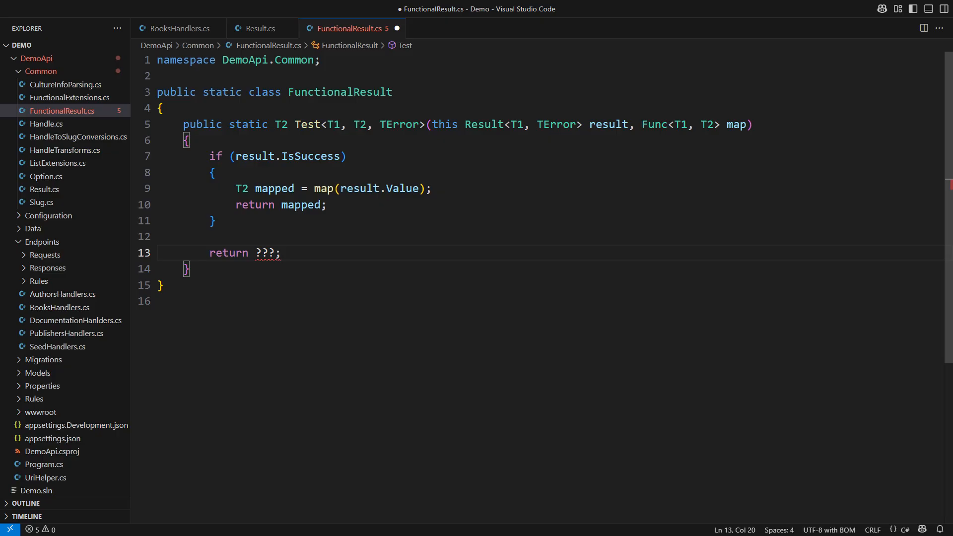
{"action": "double_click", "coordinate": [274, 188]}
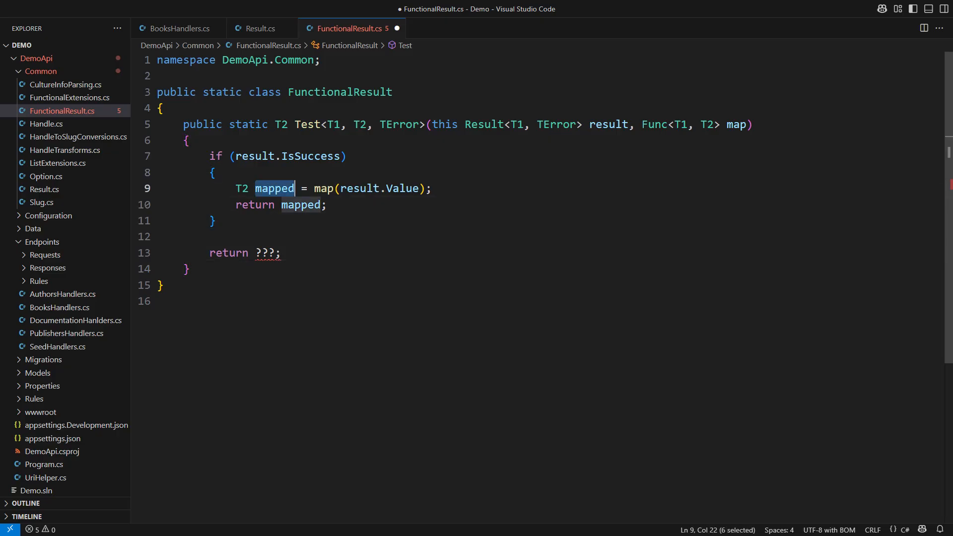
{"action": "type", "text": "Result<T2, TError> newResult = Result<T2, TError>.Success(mapped);"}
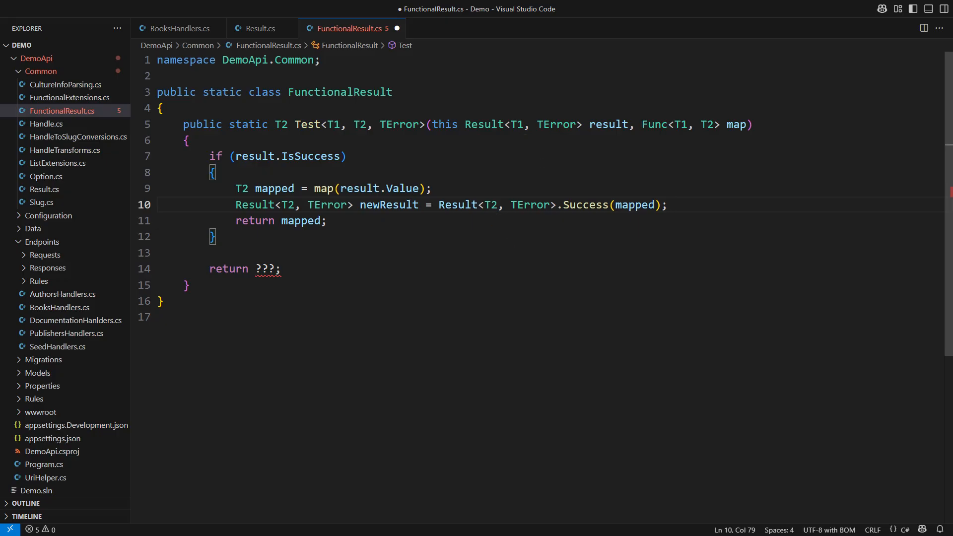
Step: Change Test's return type to Result<T2, TError> and clear its body for an expression form
{"action": "double_click", "coordinate": [280, 125]}
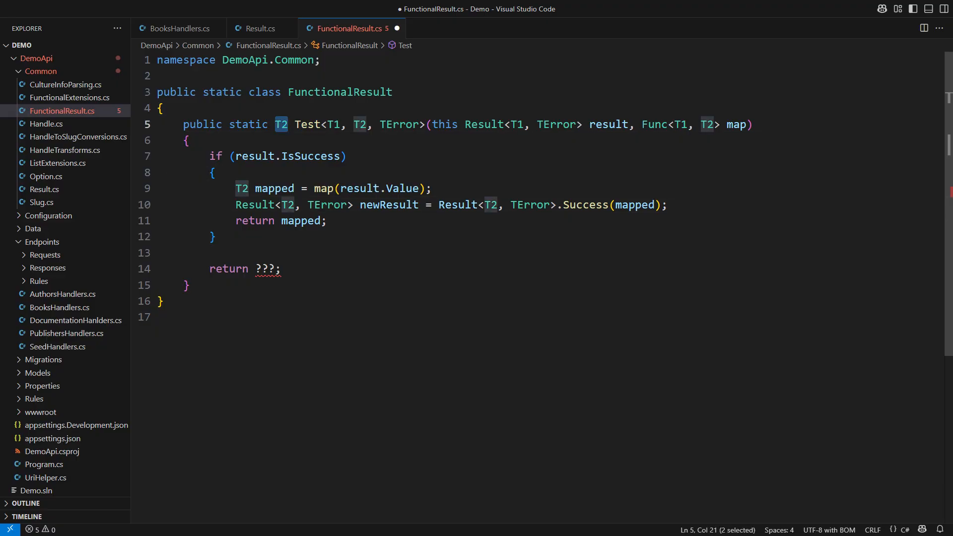
{"action": "type", "text": "Result<T2, TError>"}
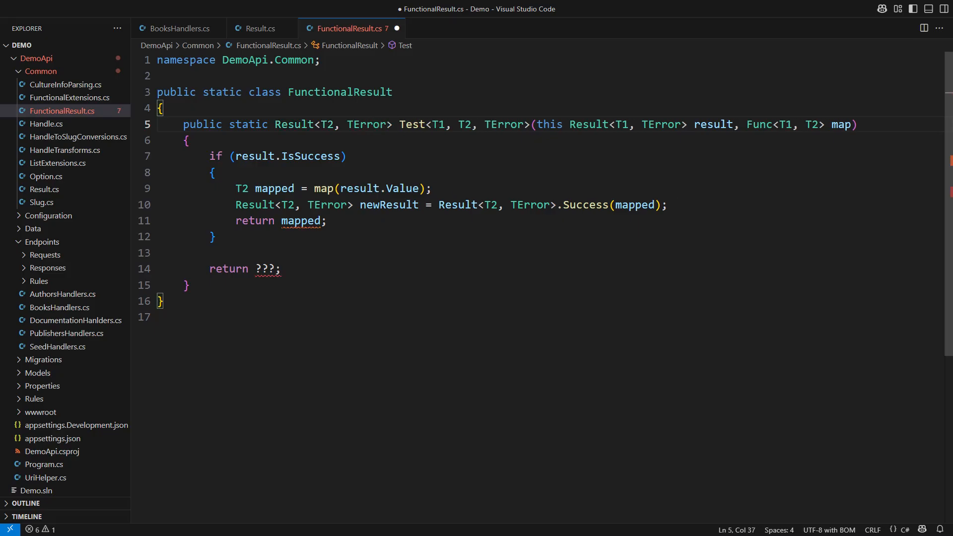
{"action": "key", "text": "Backspace"}
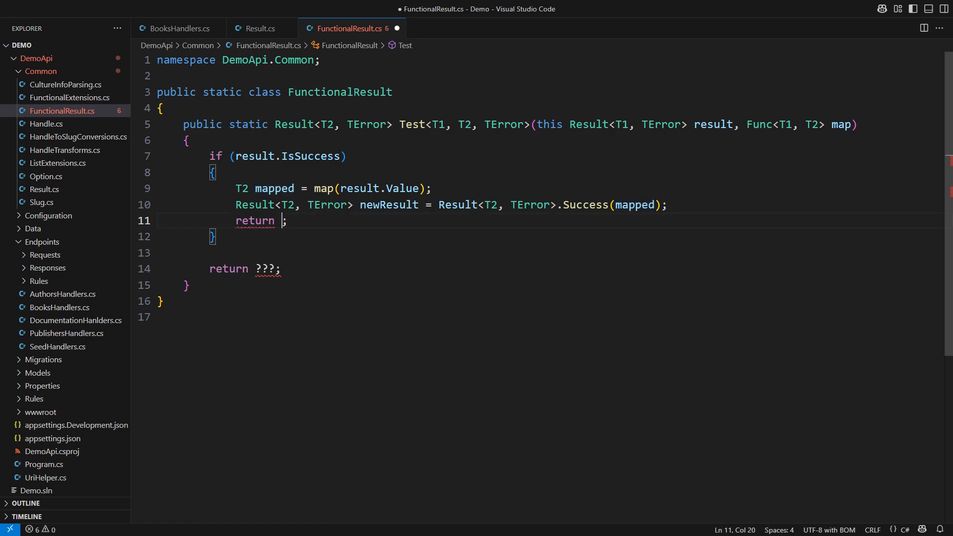
{"action": "type", "text": "newResult"}
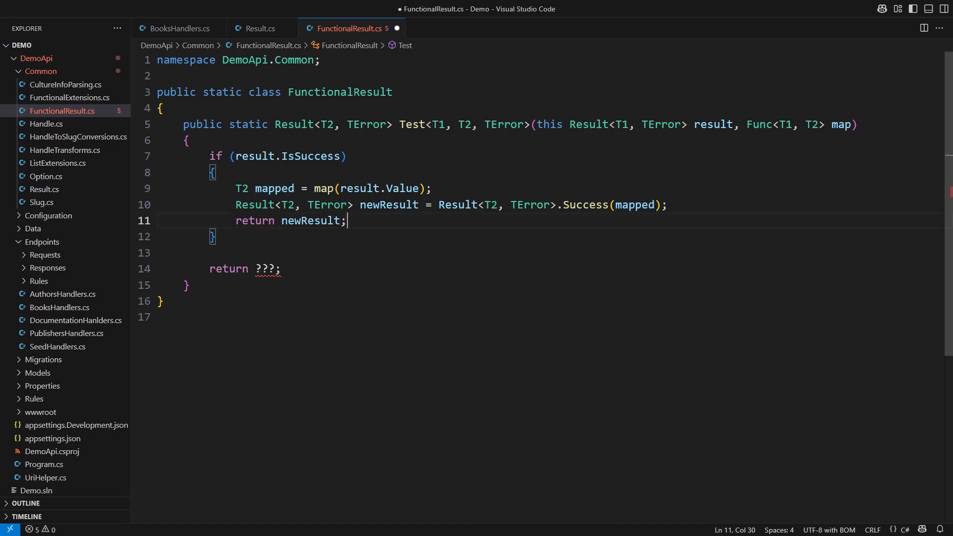
{"action": "type", "text": "Resul"}
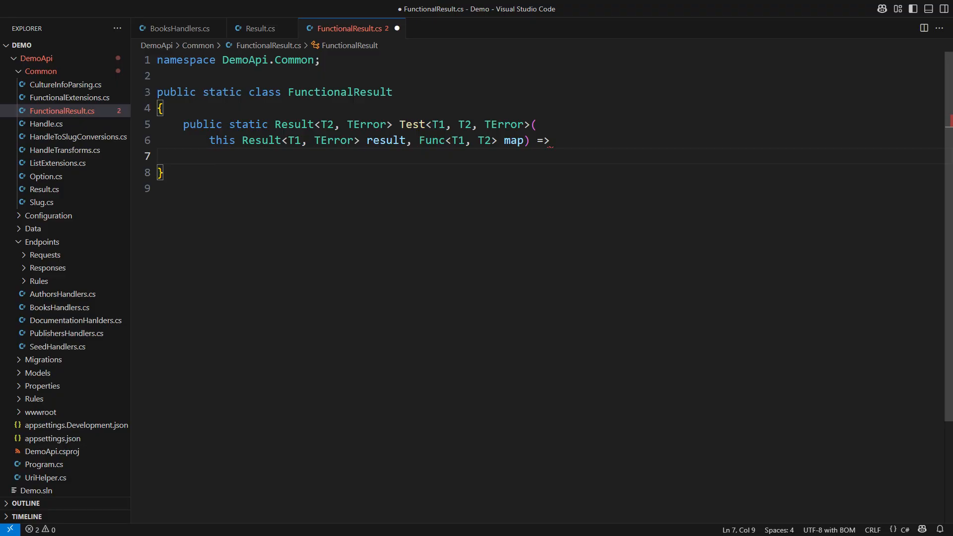
Step: Return Success(map(result.Value)) or Failure(result.Error), and rename the method to Map
{"action": "type", "text": "result.IsSuccess ? Result<T2, TError>.Success(map(result.Value))"}
{"action": "type", "text": ": Result<T2, TError>.Failure(result.Error);"}
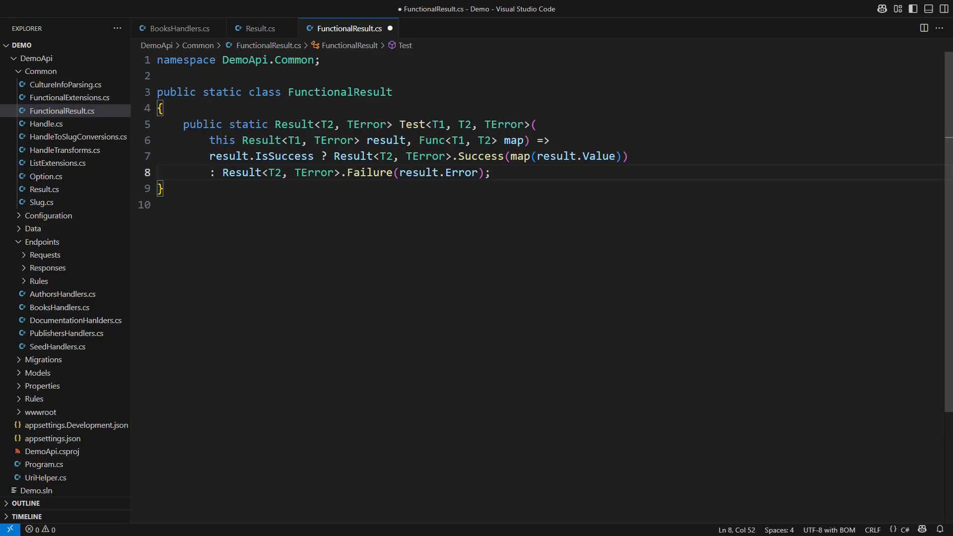
{"action": "type", "text": "Map"}
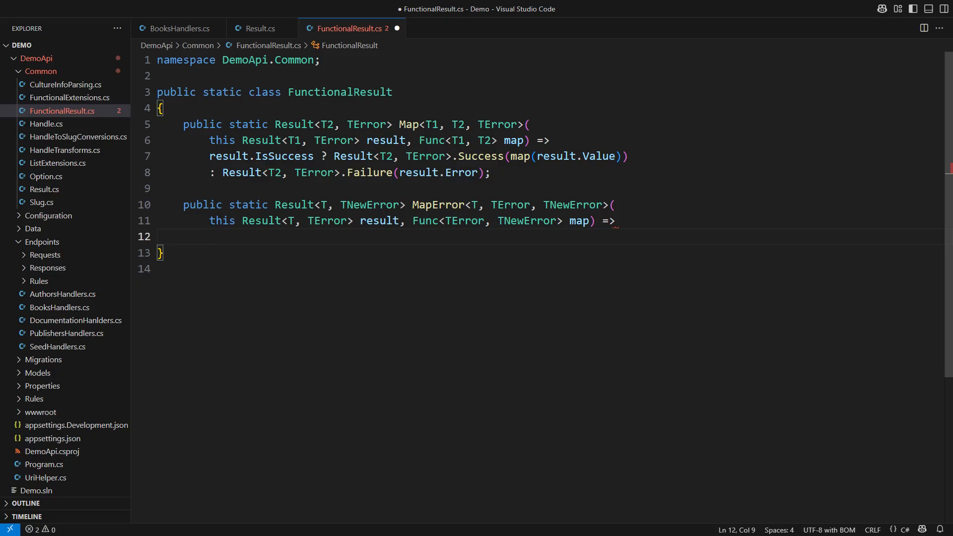
Step: Give MapError the body: Success(result.Value) on success, else Failure(map(result.Error))
{"action": "type", "text": "result.IsSuccess ? Result<T, TNewError>.Success(result.Value"}
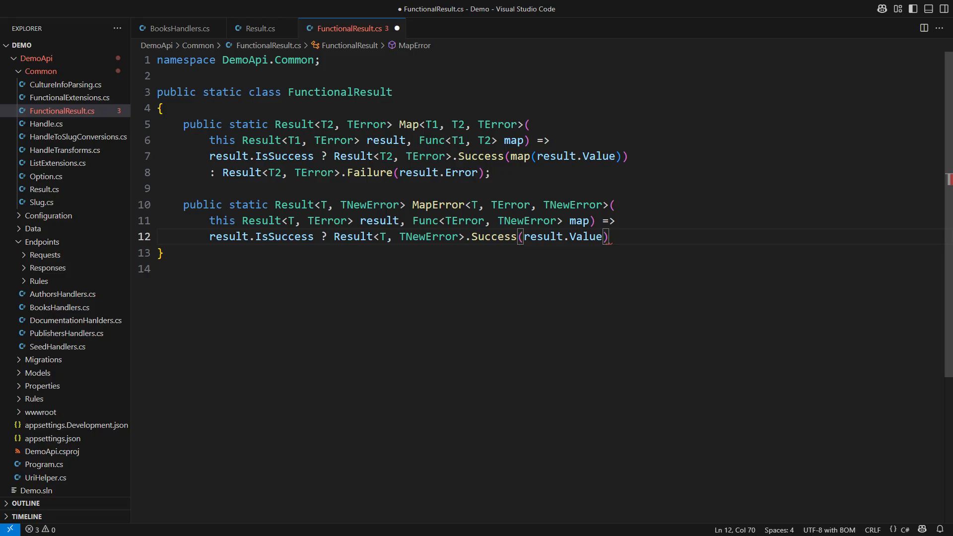
{"action": "key", "text": "Enter"}
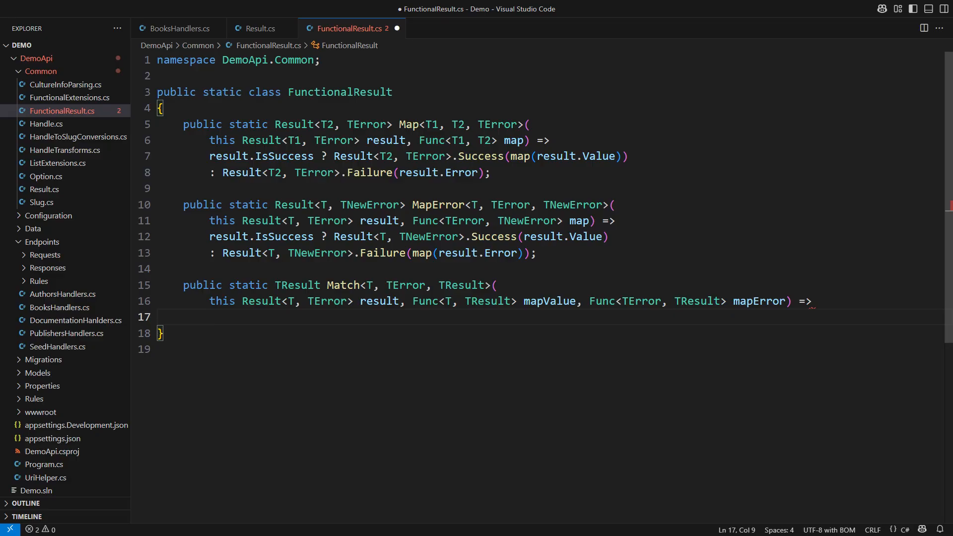
Step: Give Match the body result.IsSuccess ? mapValue(result.Value) : mapError(result.Error)
{"action": "type", "text": "result.IsSuccess ? mapValue(result.Value"}
{"action": "type", "text": ": mapError(res"}
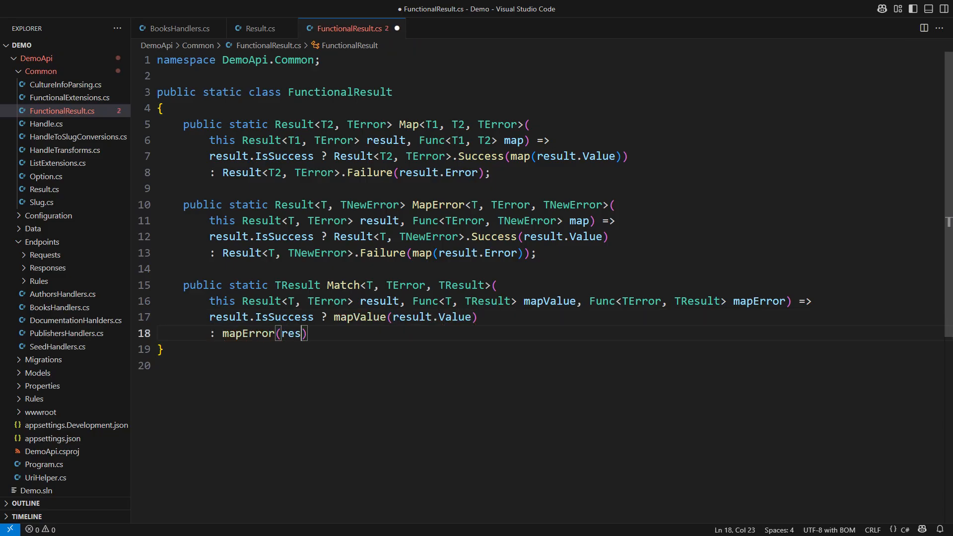
{"action": "type", "text": "ult.Error);"}
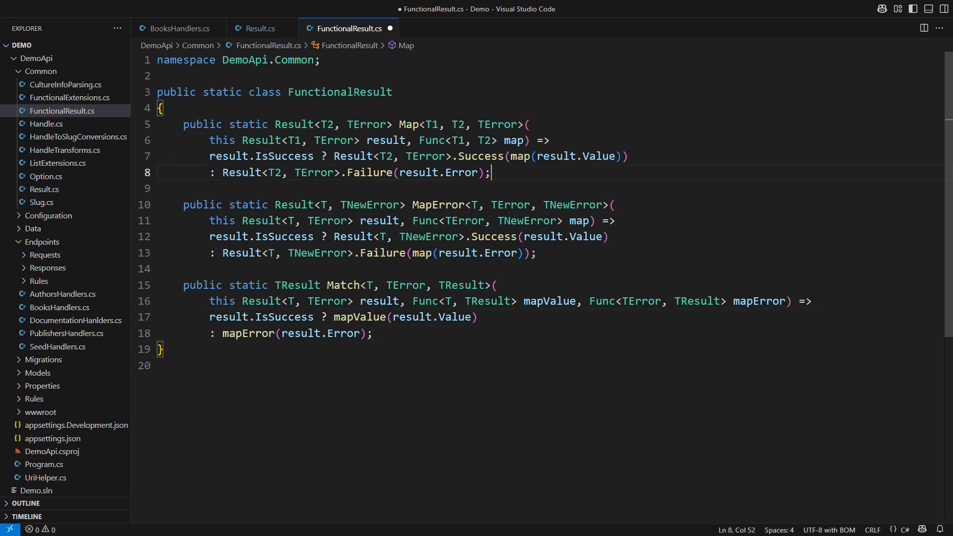
Step: Write Bind<T1, T2, TError>: return bind(result.Value) on success, else Result<T2, TError>.Failure(result.Error)
{"action": "type", "text": "public static Result<T2, TError> Bind<T1, T2, TError>("}
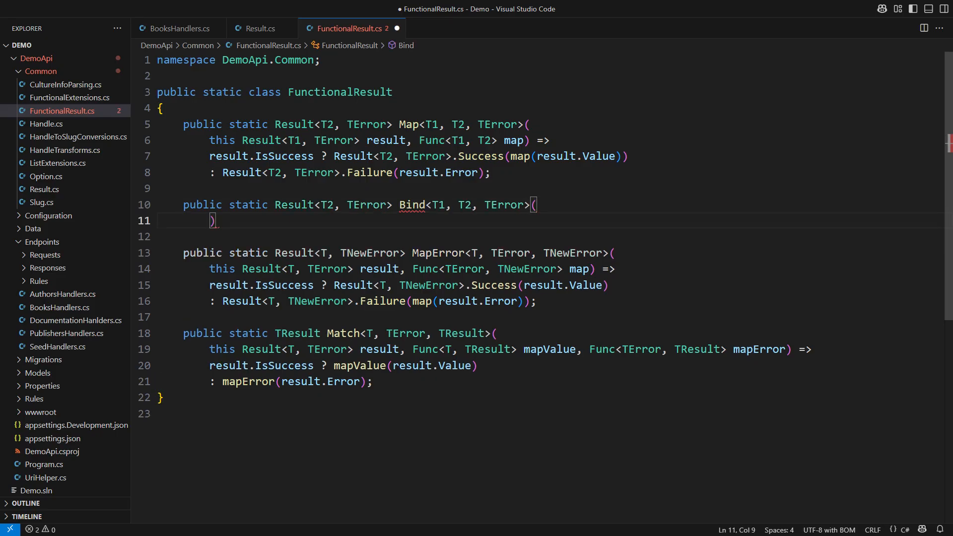
{"action": "type", "text": "this Result<T1, TError> result"}
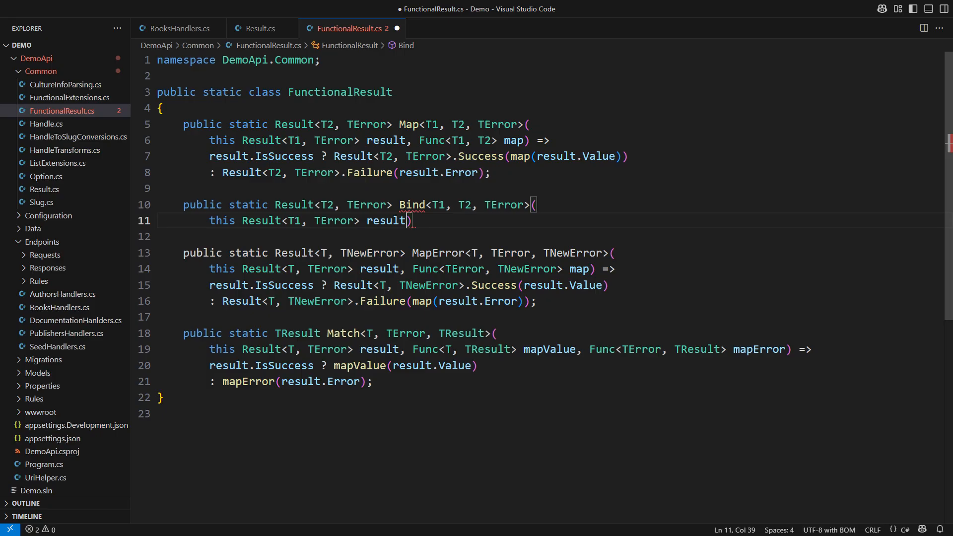
{"action": "type", "text": ", Func<T1, Result<T2, TError>> bind"}
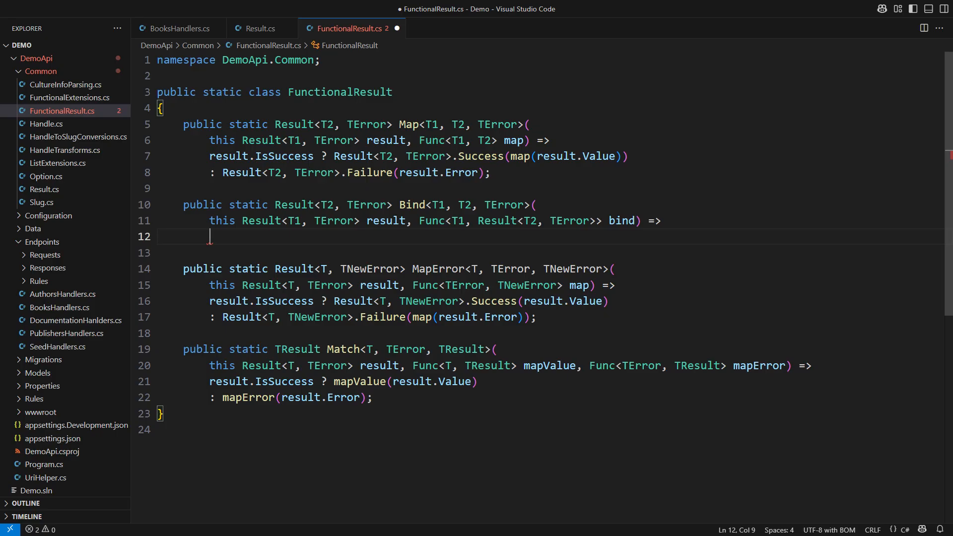
{"action": "type", "text": "res"}
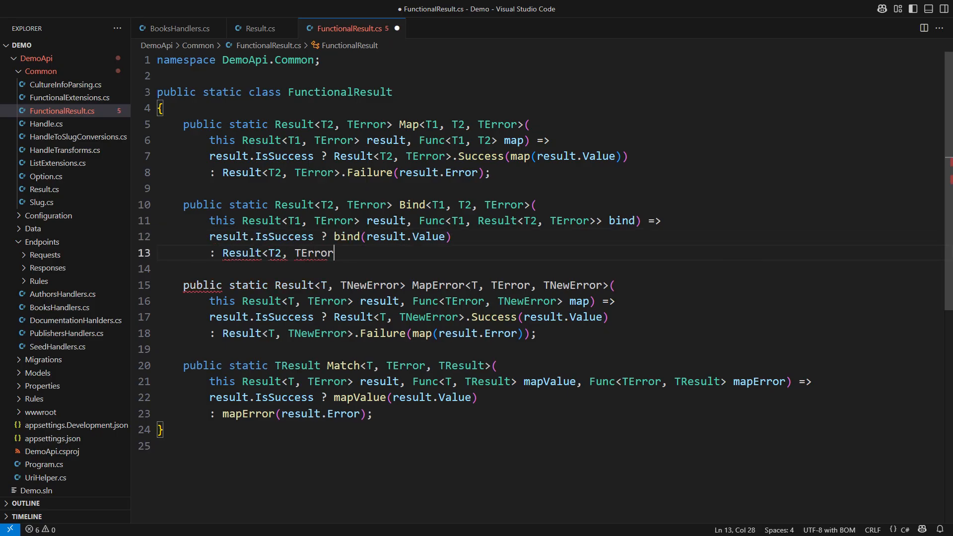
{"action": "type", "text": ".Failure(result.Error);"}
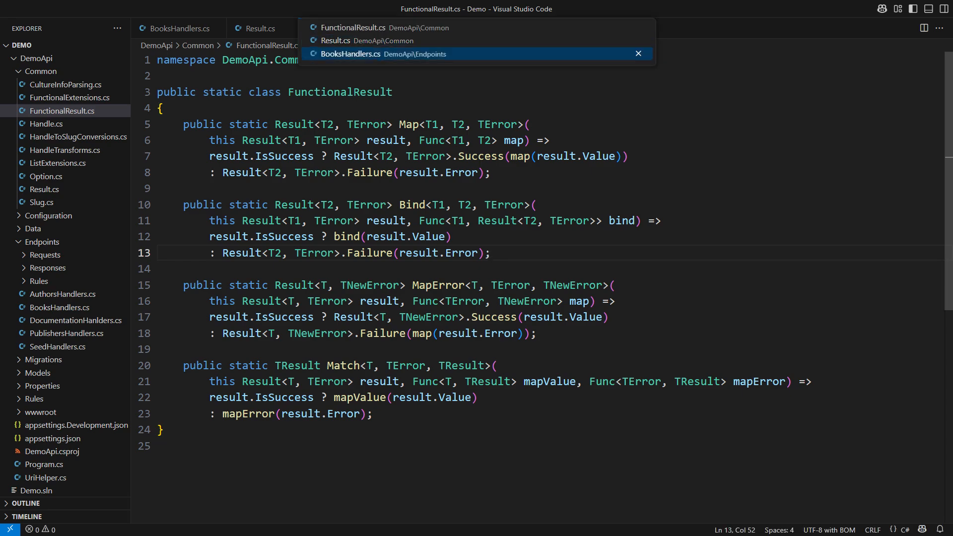
Step: In BooksHandlers.cs, replace the publisher check with MapError adding a PublisherHandle field error, typed ValidationErrorResponse
{"action": "left_click", "coordinate": [350, 53]}
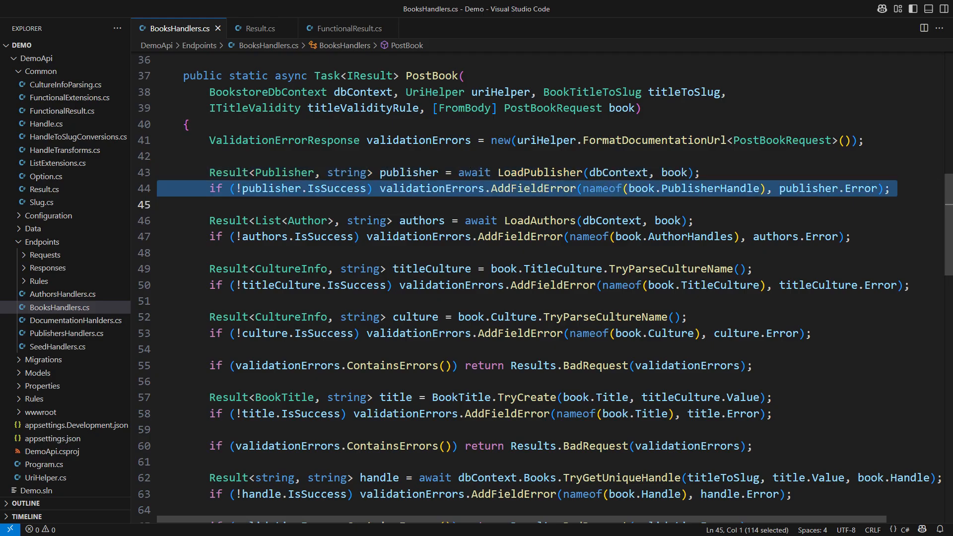
{"action": "key", "text": "Delete"}
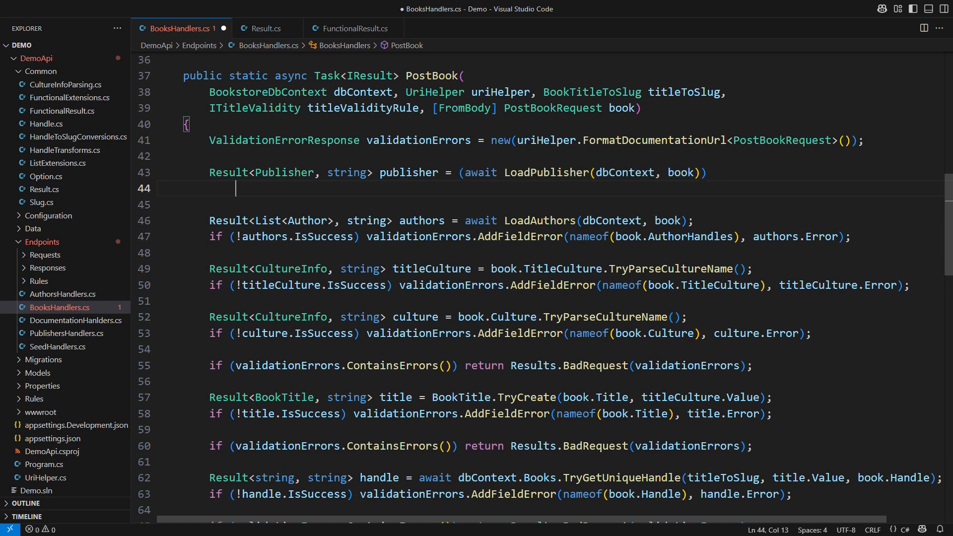
{"action": "type", "text": ".MapError(error =>"}
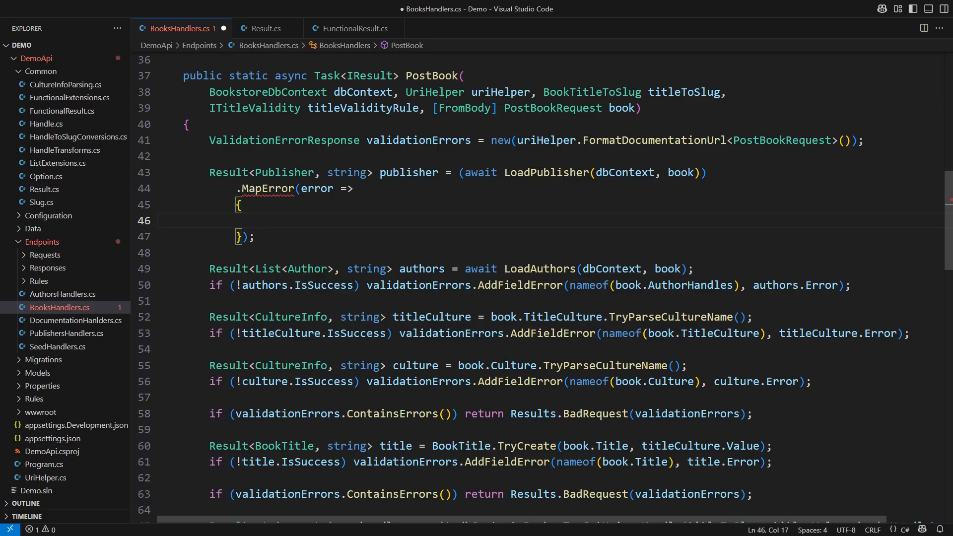
{"action": "type", "text": "validationErrors"}
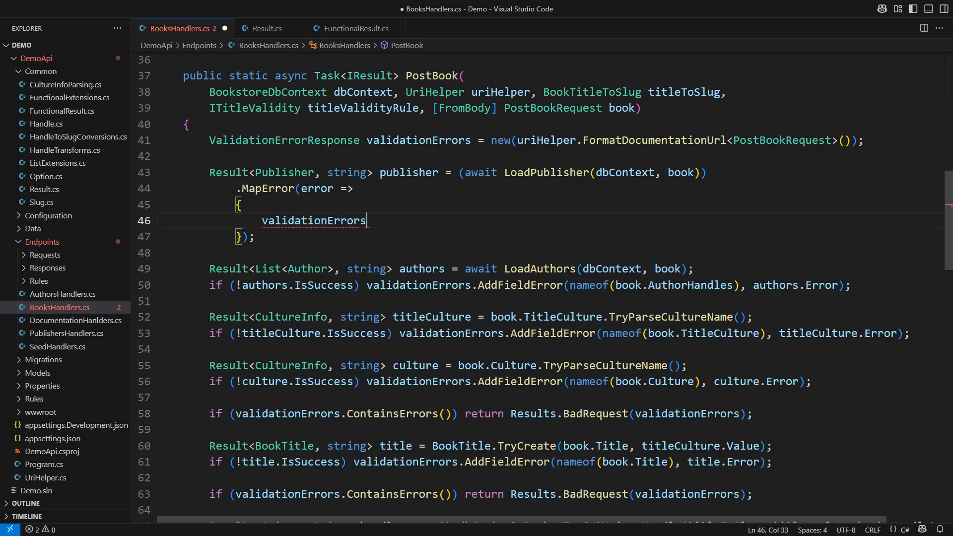
{"action": "type", "text": ".AddFieldError(nameof(book.PublisherHandle), error"}
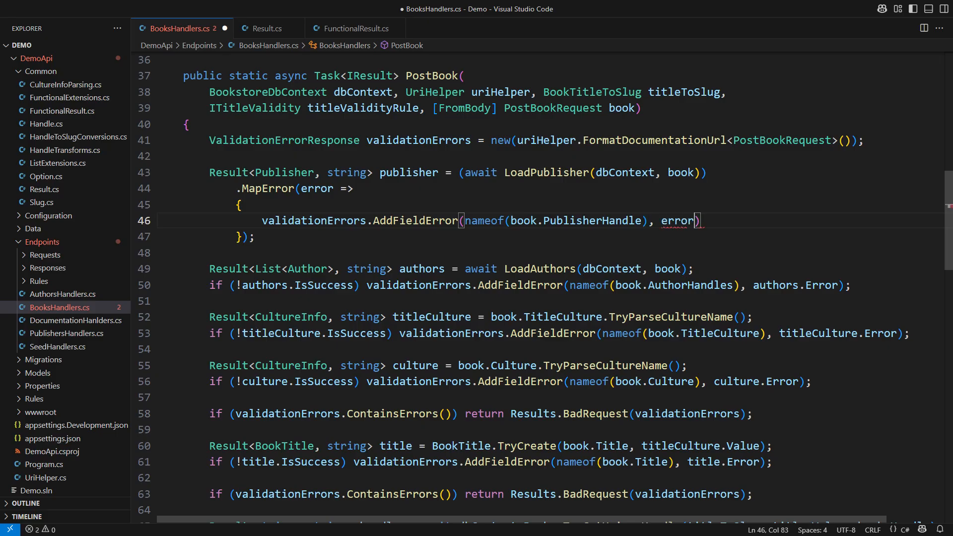
{"action": "type", "text": "return validationErrors"}
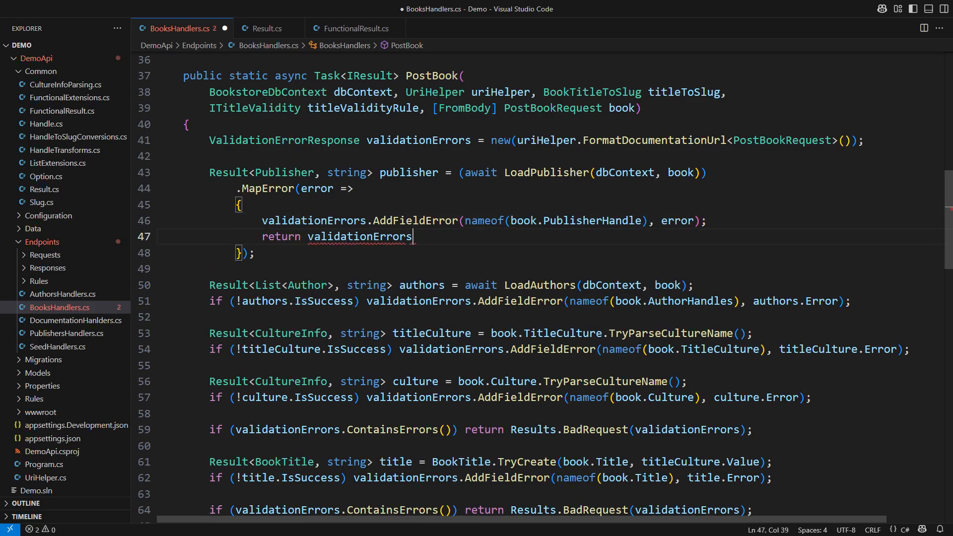
{"action": "type", "text": ";"}
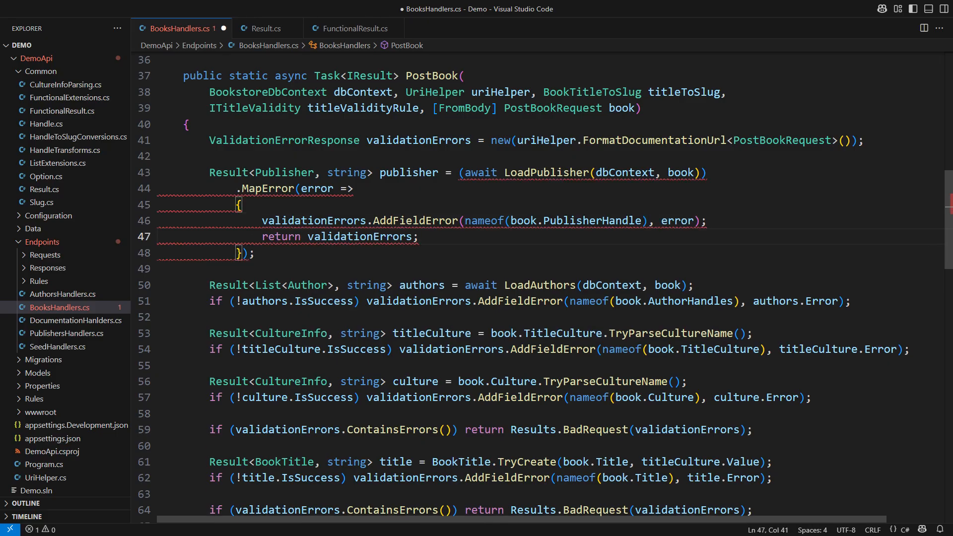
{"action": "double_click", "coordinate": [346, 172]}
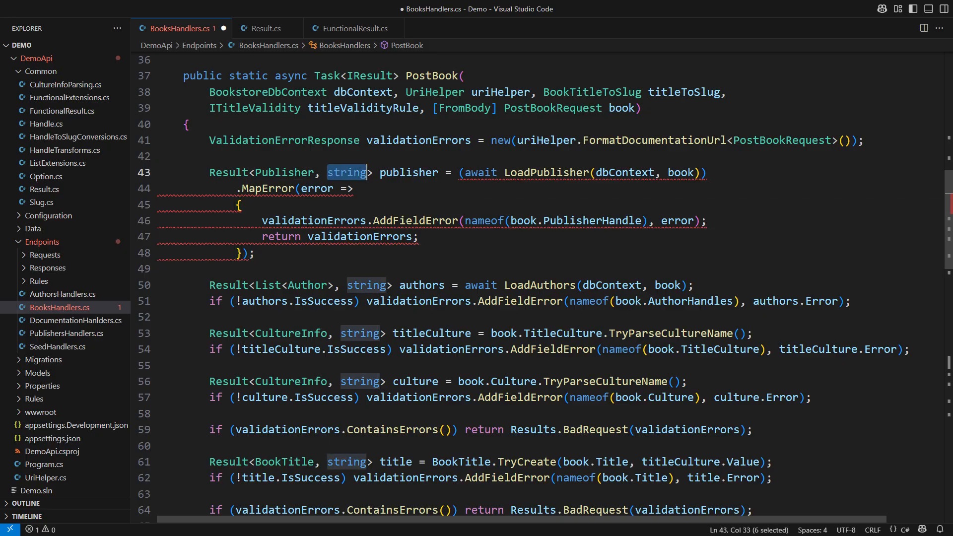
{"action": "type", "text": "ValidationErrorResponse AddFieldError(string fieldName, string message"}
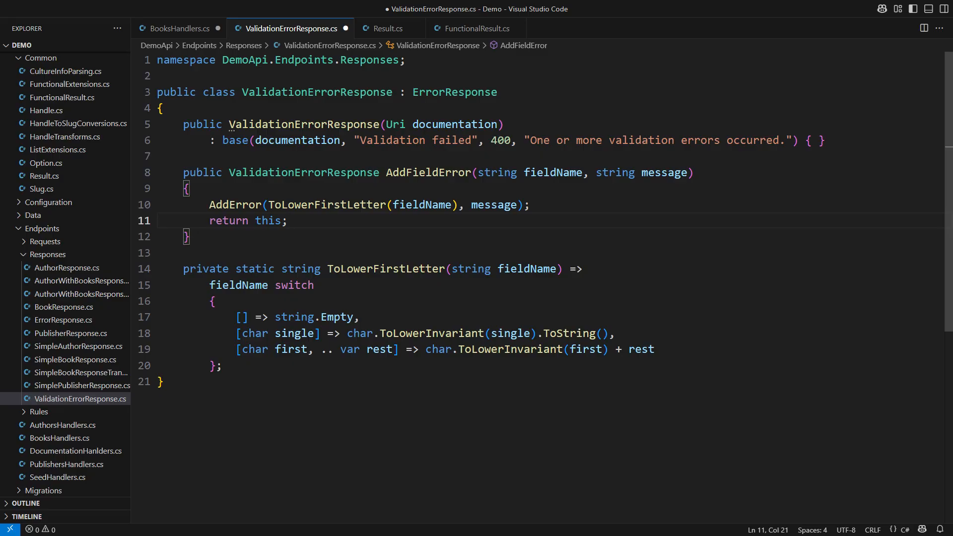
Step: Make AddFieldError return this, and collapse the publisher, authors and culture checks into one-line MapError calls
{"action": "left_click", "coordinate": [179, 27]}
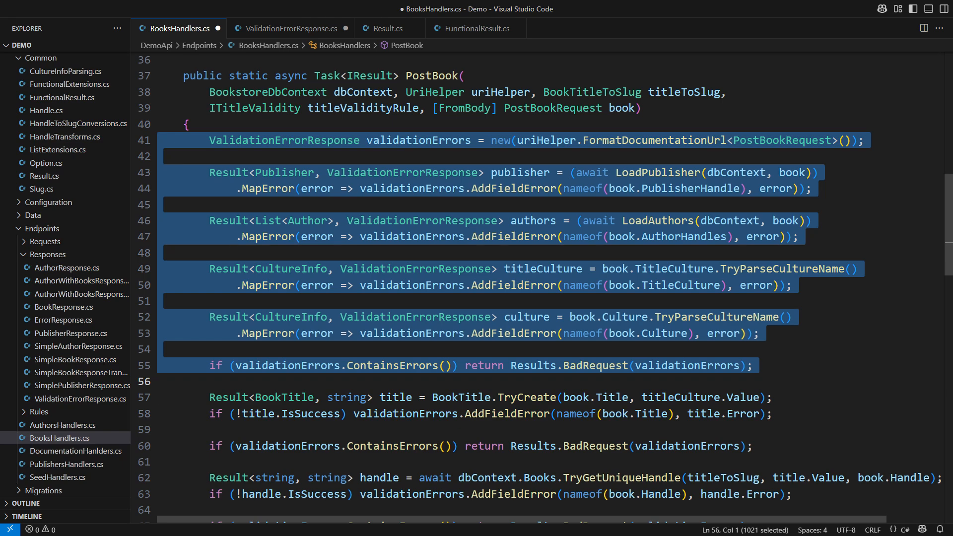
Step: Below PostBook, insert the BookRequestFields record with ValidateBookRequestFields, ValidatePublisherAsync and ValidateAuthorsAsync
{"action": "left_click", "coordinate": [159, 381]}
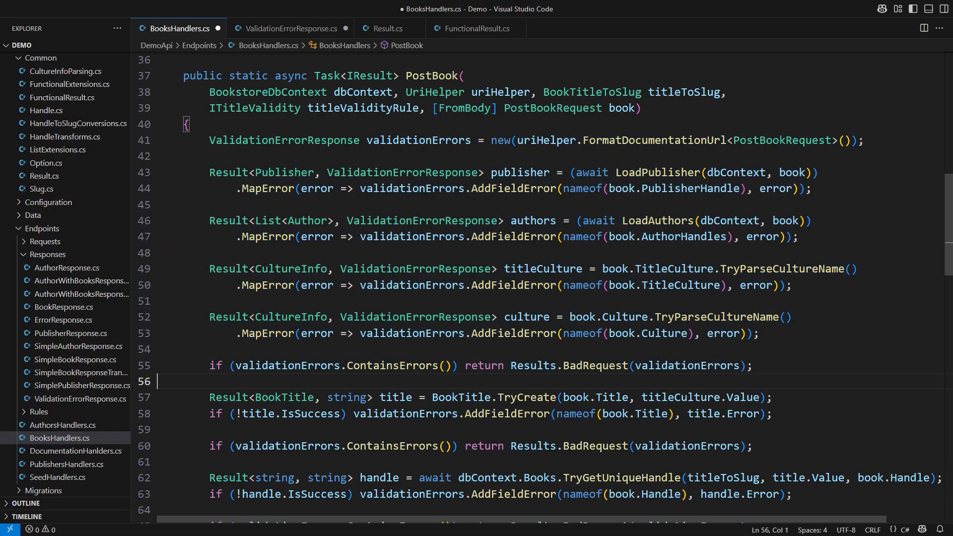
{"action": "scroll", "scroll_direction": "down", "scroll_amount": 3}
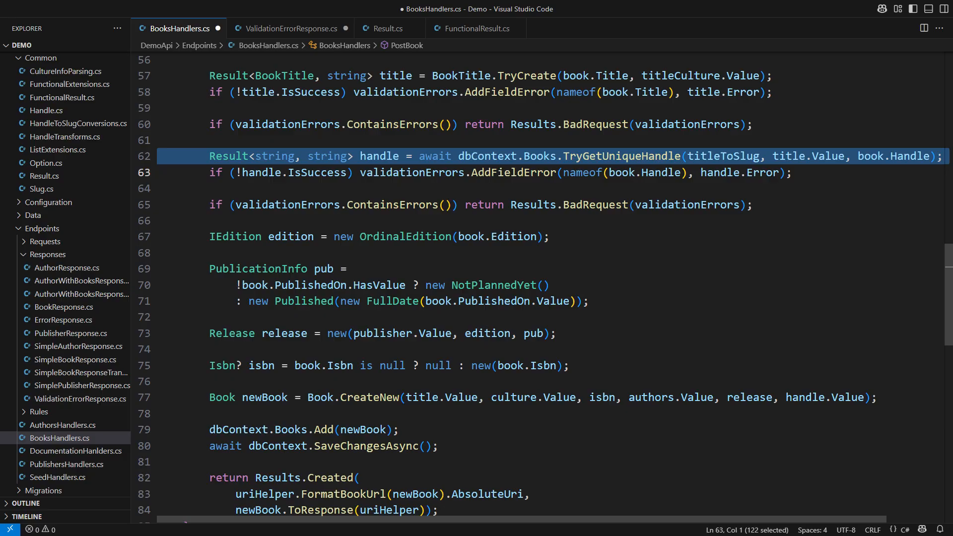
{"action": "left_click", "coordinate": [176, 173]}
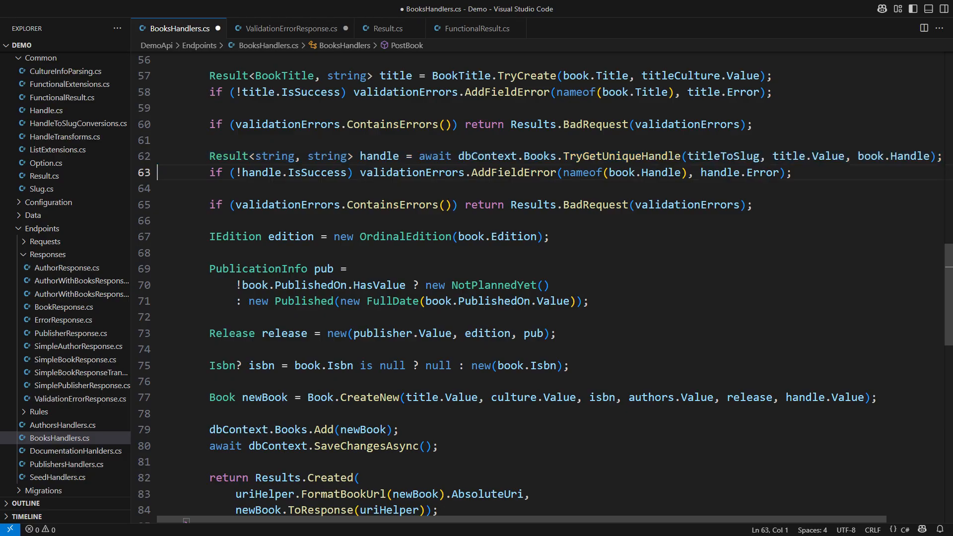
{"action": "scroll", "scroll_direction": "down", "scroll_amount": 3}
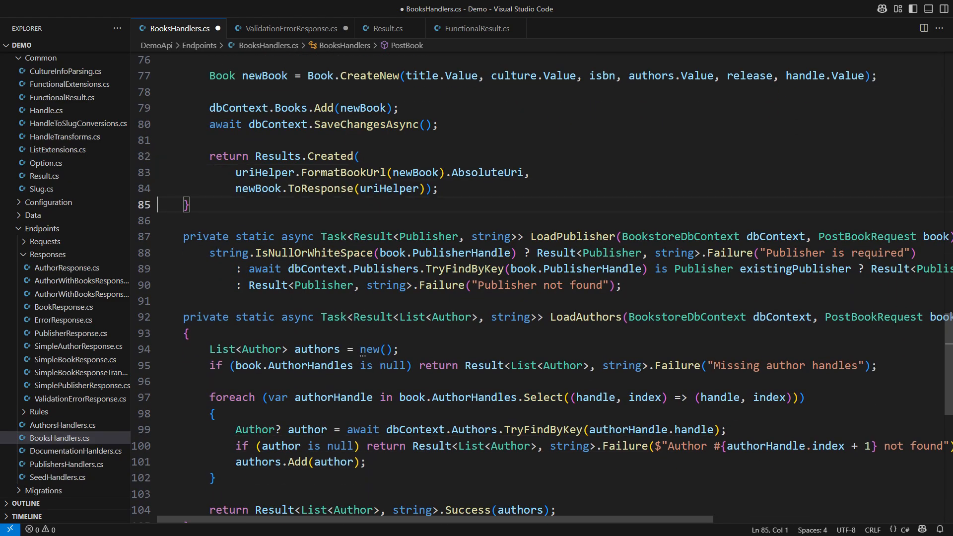
{"action": "key", "text": "Enter"}
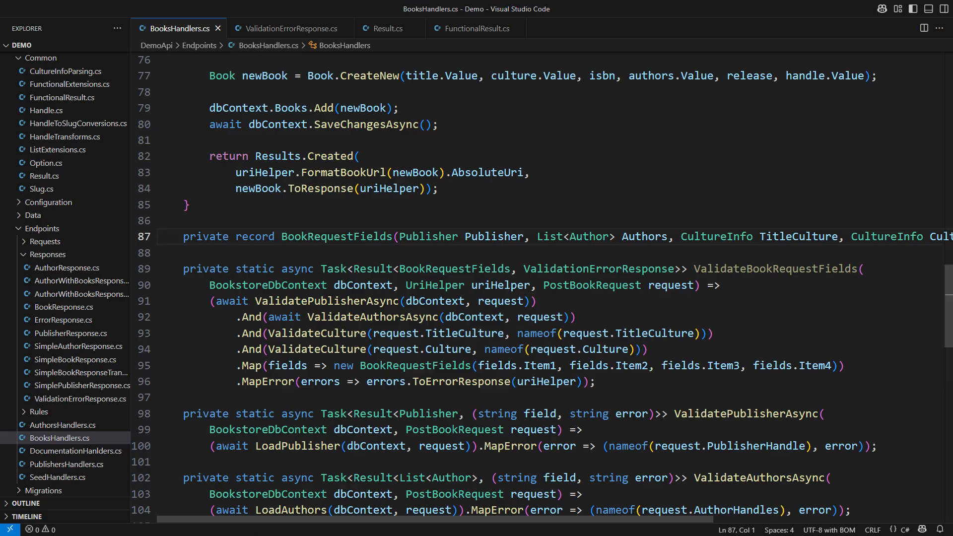
Step: Swap PostBook's individual validation lines for 'fields = await ValidateBookRequestFields(dbContext, uriHelper, book)'
{"action": "left_click", "coordinate": [157, 236]}
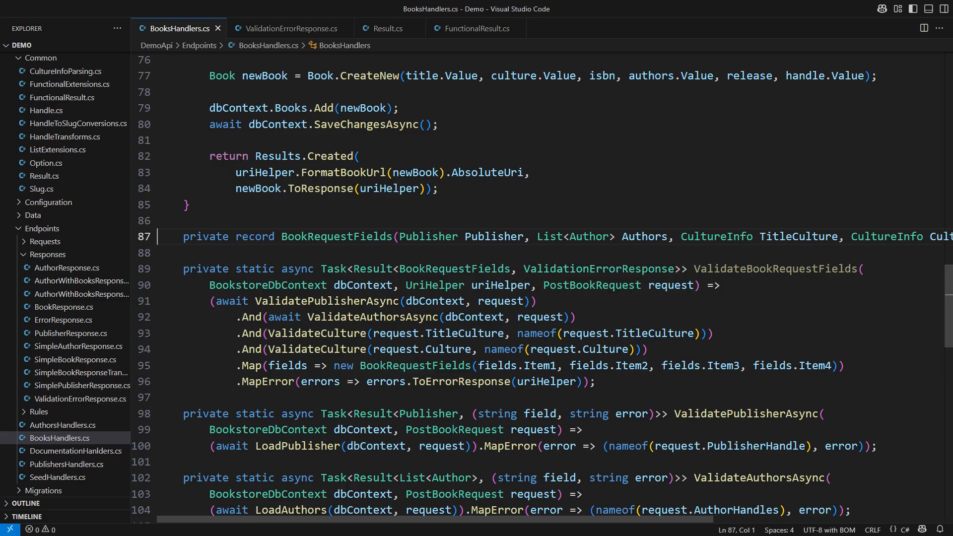
{"action": "scroll", "scroll_direction": "up", "scroll_amount": 3}
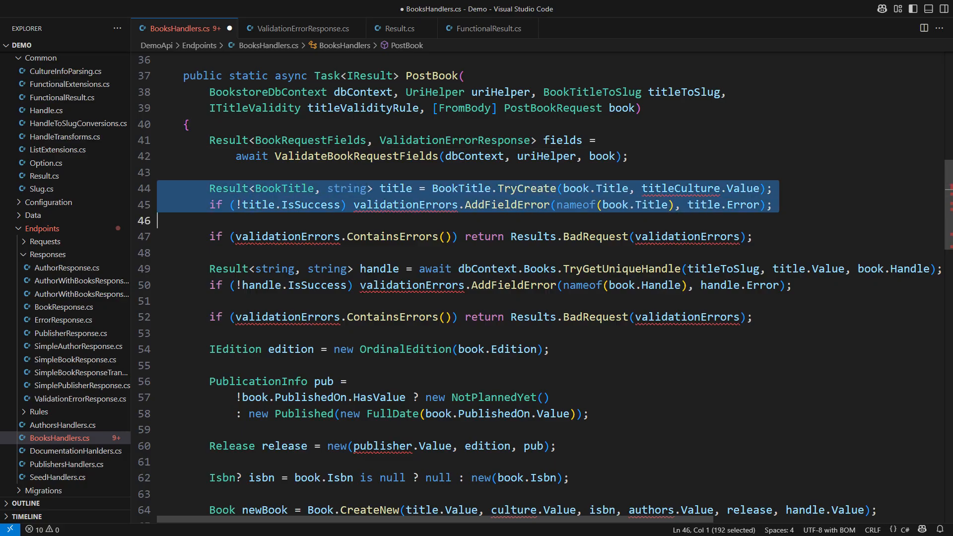
Step: Review WithBookTitle, remove the BookTitle.TryCreate lines, and start typing '.Bind(fields => fields.WithBookTitle(u'
{"action": "scroll", "scroll_direction": "down", "scroll_amount": 3}
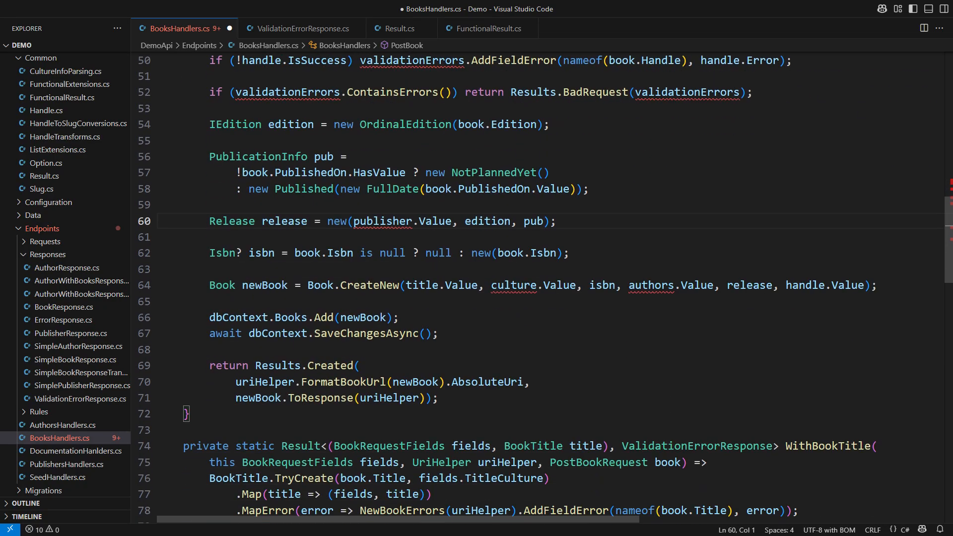
{"action": "scroll", "scroll_direction": "down", "scroll_amount": 3}
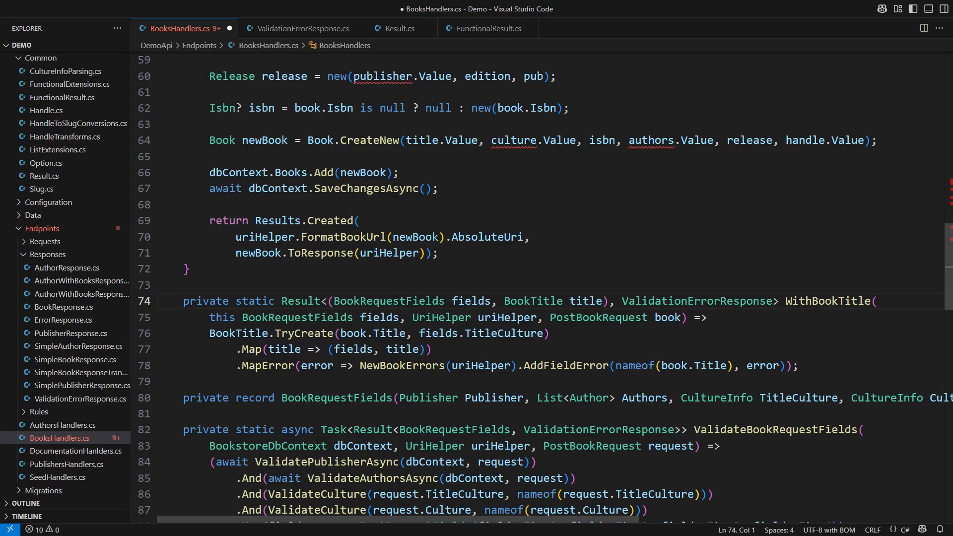
{"action": "double_click", "coordinate": [302, 317]}
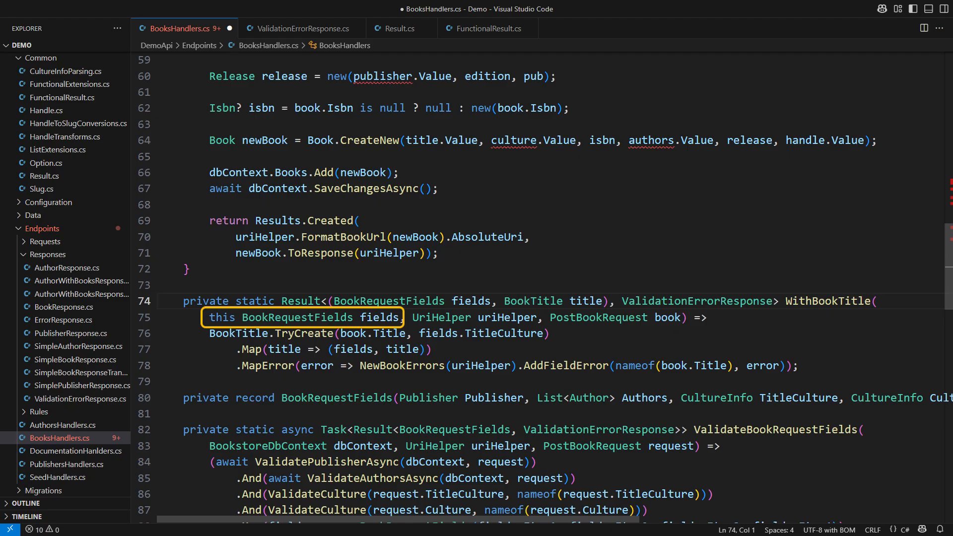
{"action": "scroll", "scroll_direction": "up", "scroll_amount": 3}
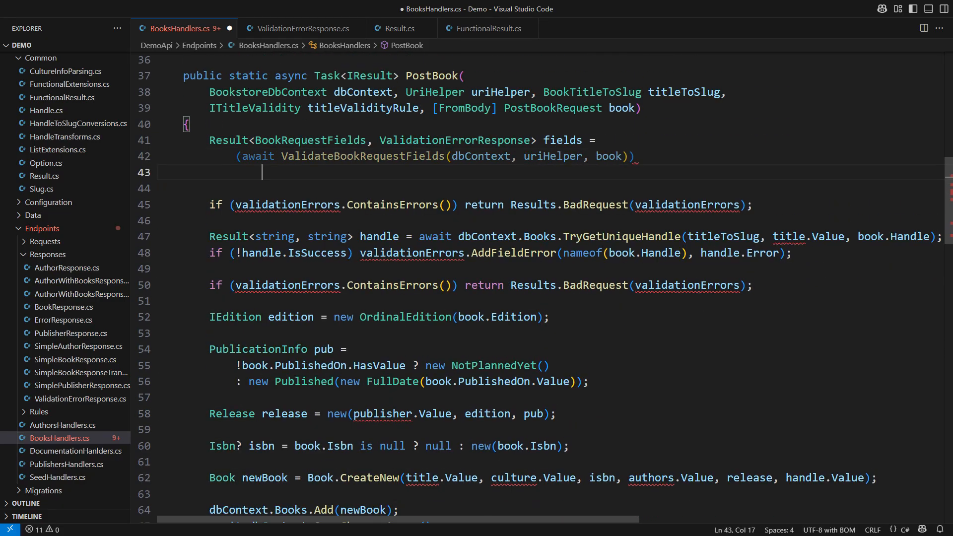
{"action": "type", "text": ".Bind(fields => fields.WithBookTitle(u"}
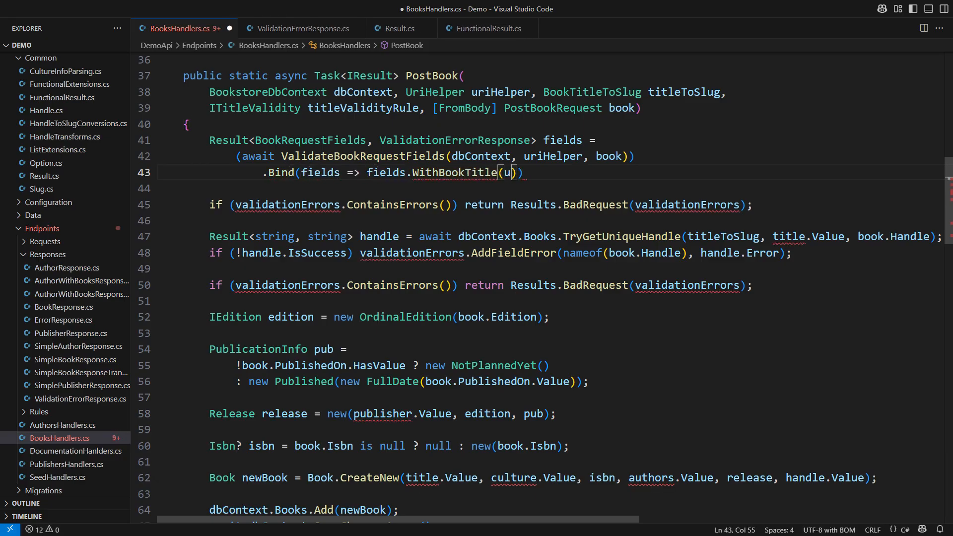